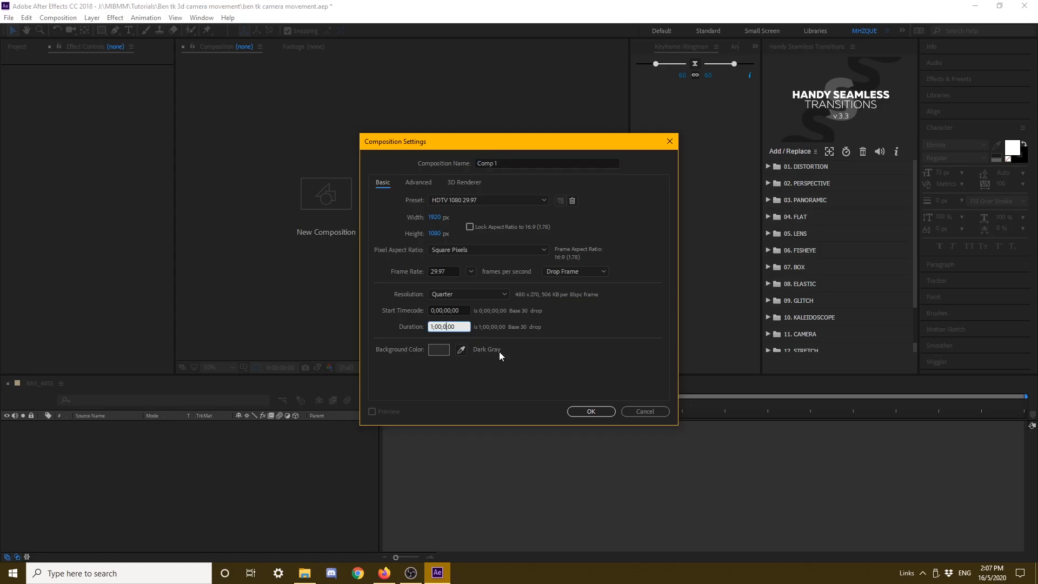
# - Create Comp 1 at 25 fps with a black background colour
pyautogui.click(470, 271)
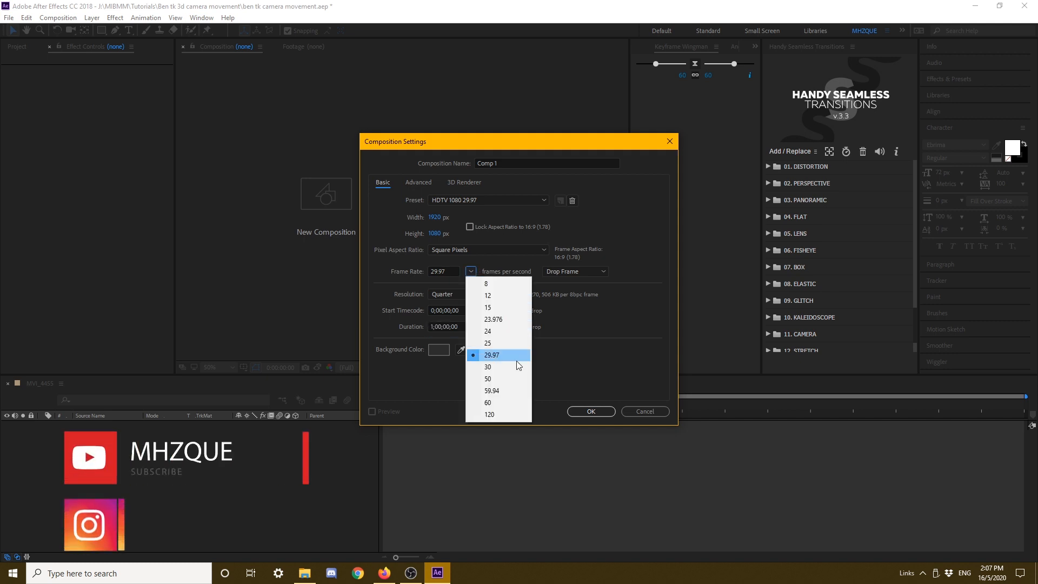
pyautogui.click(488, 343)
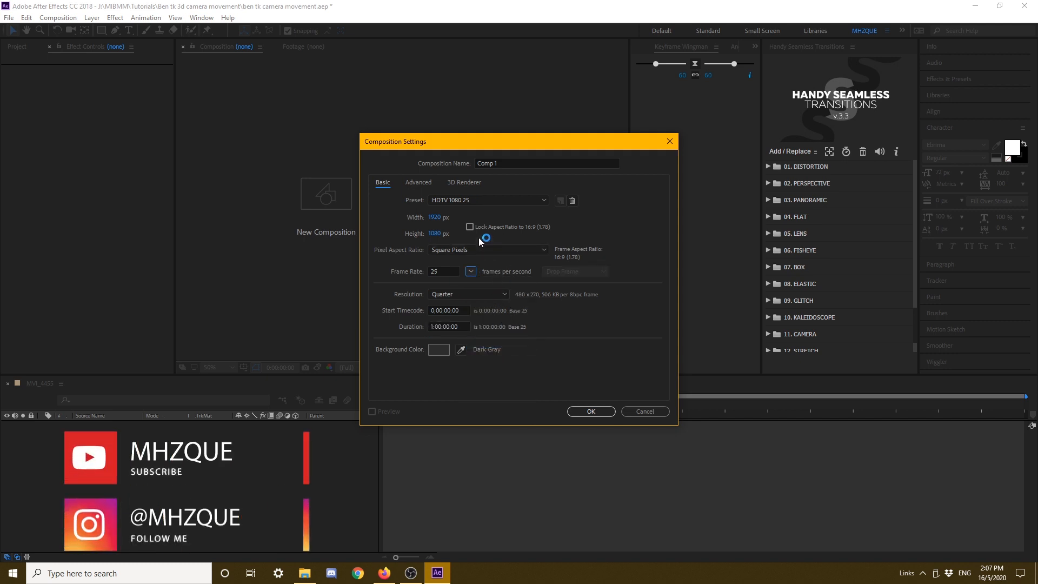
pyautogui.click(438, 349)
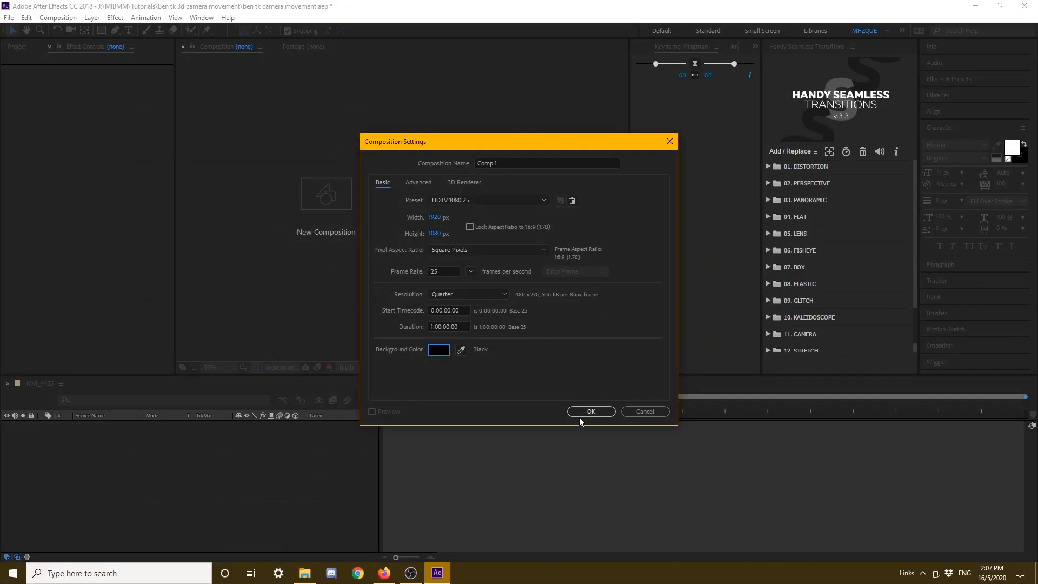
pyautogui.click(590, 411)
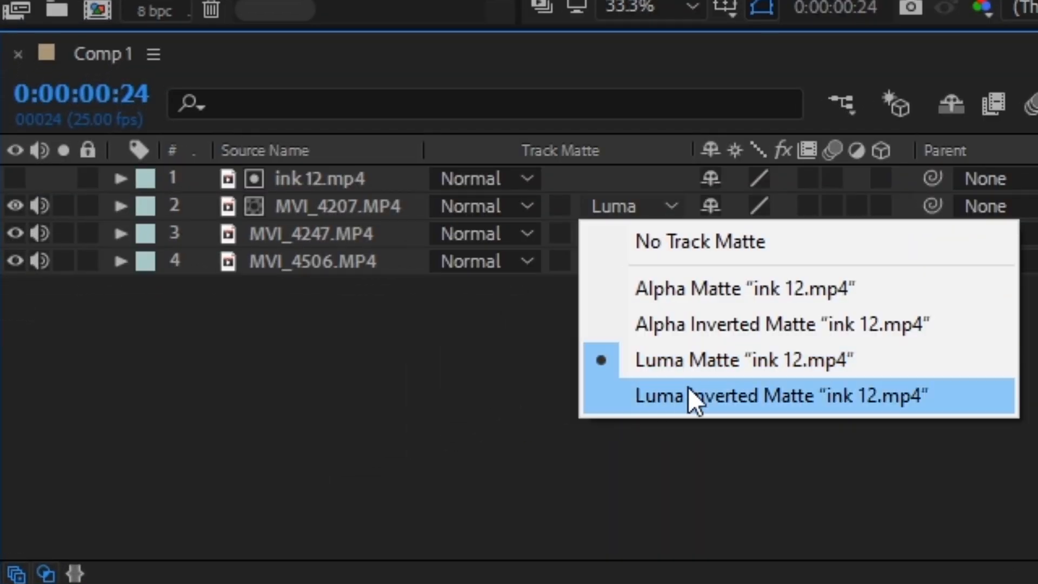
# - Set MVI_4207's track matte to Luma Inverted Matte from ink 12.mp4
pyautogui.click(779, 396)
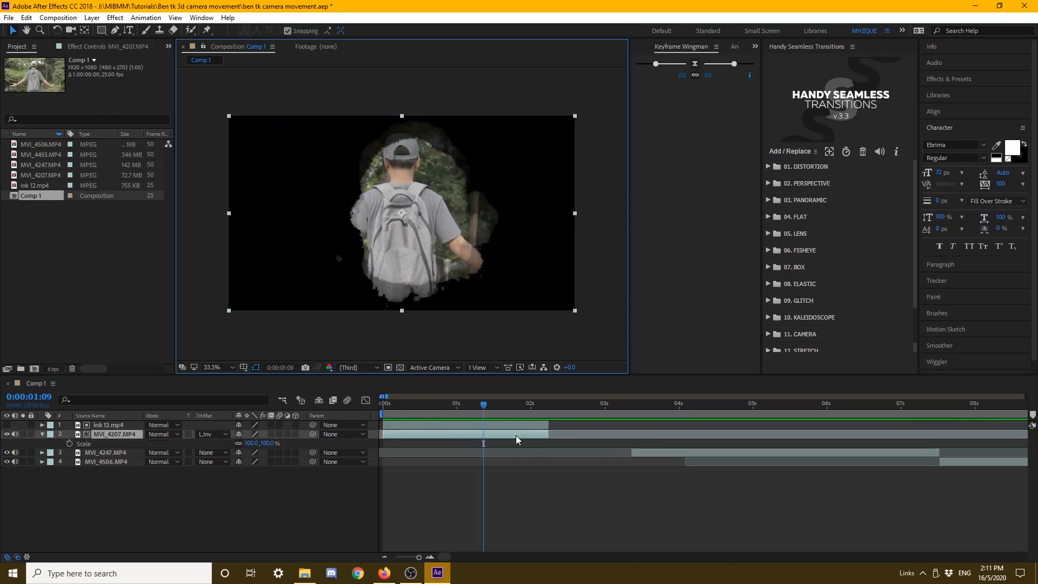
# - Pre-compose the selected matte/clip pair into its own pre-comp (Ctrl+Shift+C)
pyautogui.press('ctrl+shift+c')
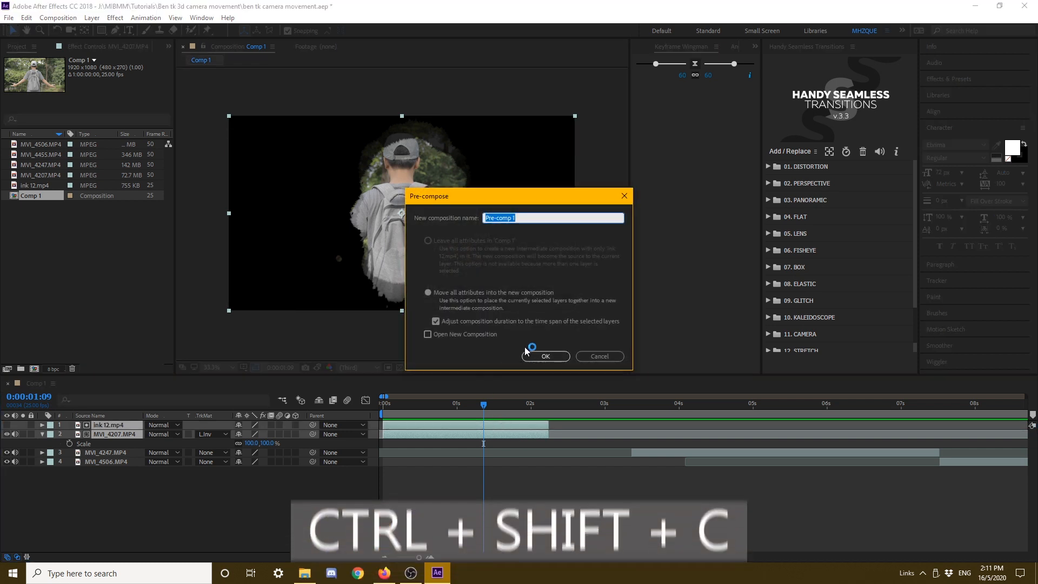
pyautogui.click(545, 356)
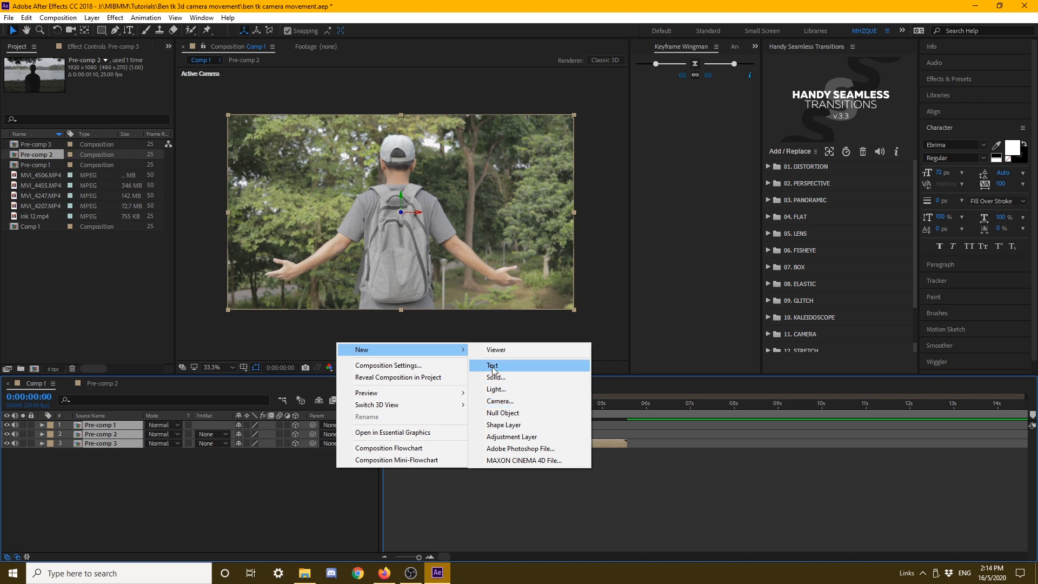
# - Add Camera 1 to Comp 1 and switch the viewer to Top view
pyautogui.click(500, 401)
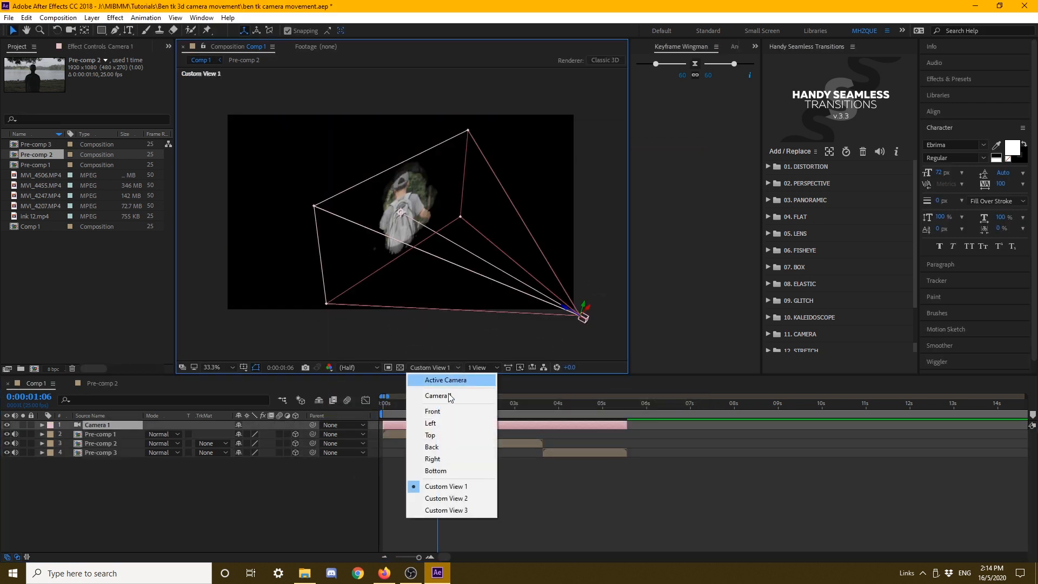
pyautogui.moveTo(441, 435)
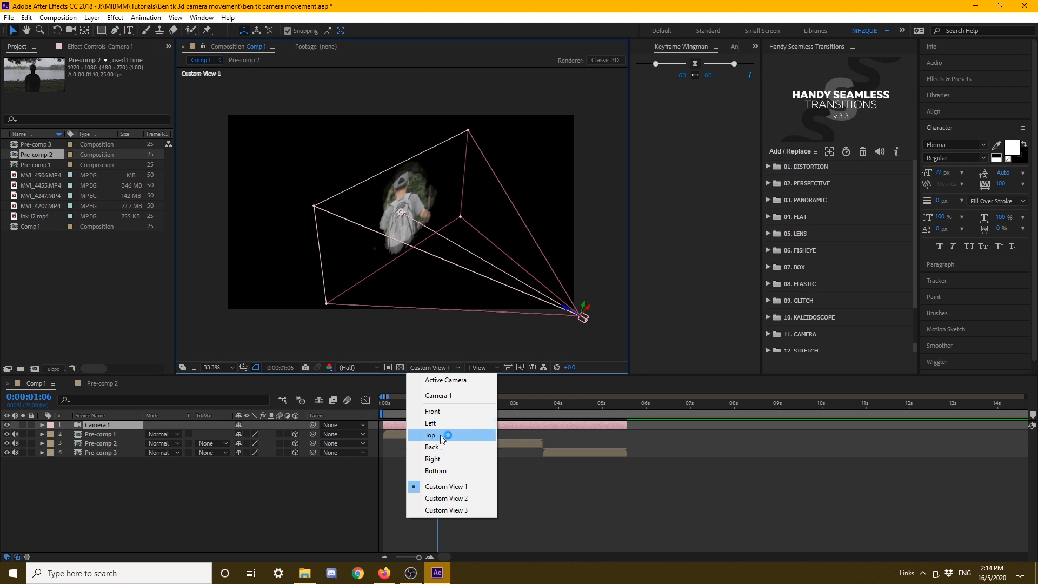
pyautogui.click(431, 435)
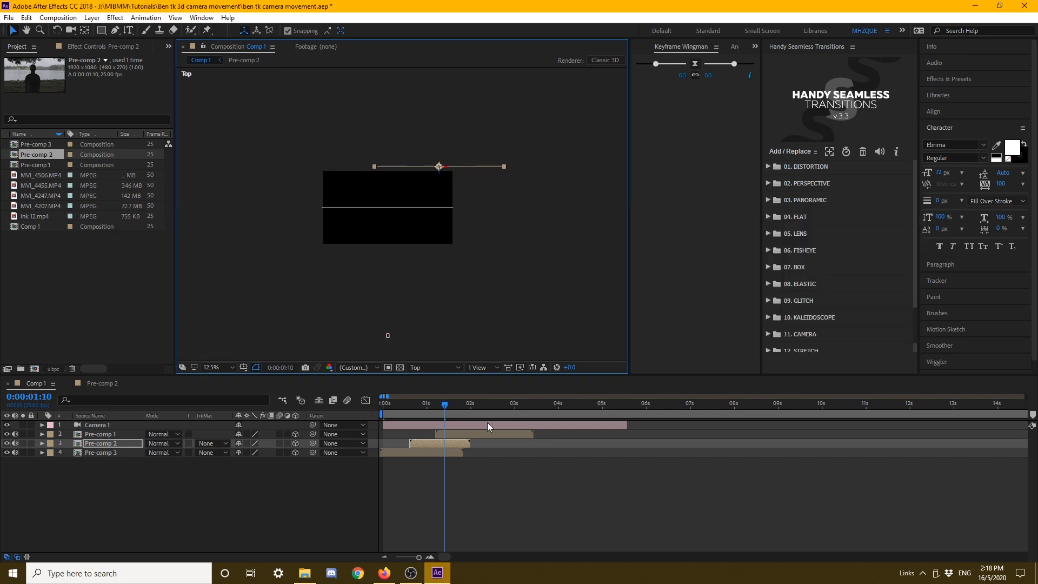
pyautogui.click(100, 433)
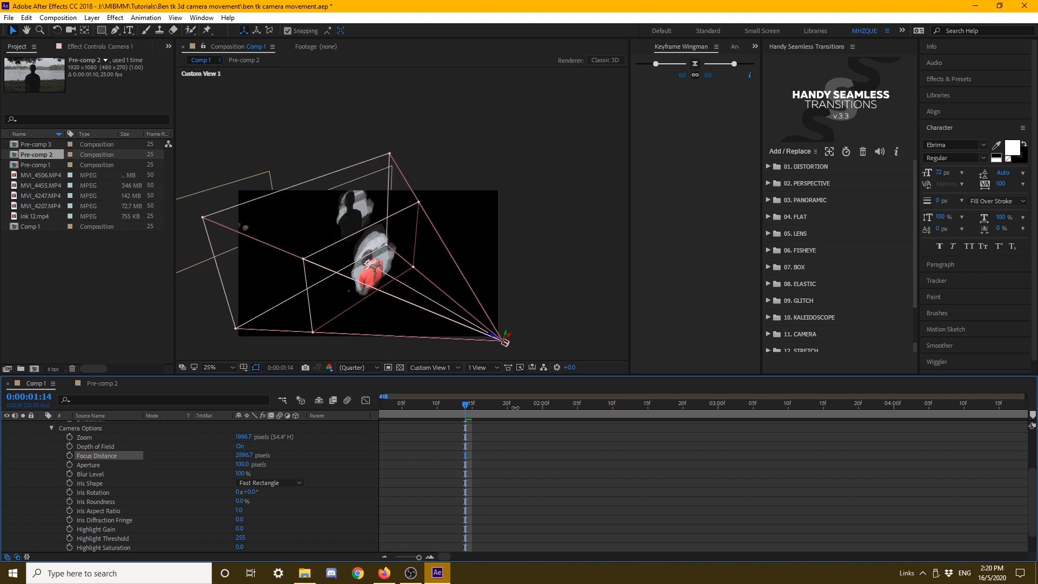
# - Return to the Active Camera view and adjust Camera 1's focus settings
pyautogui.click(429, 367)
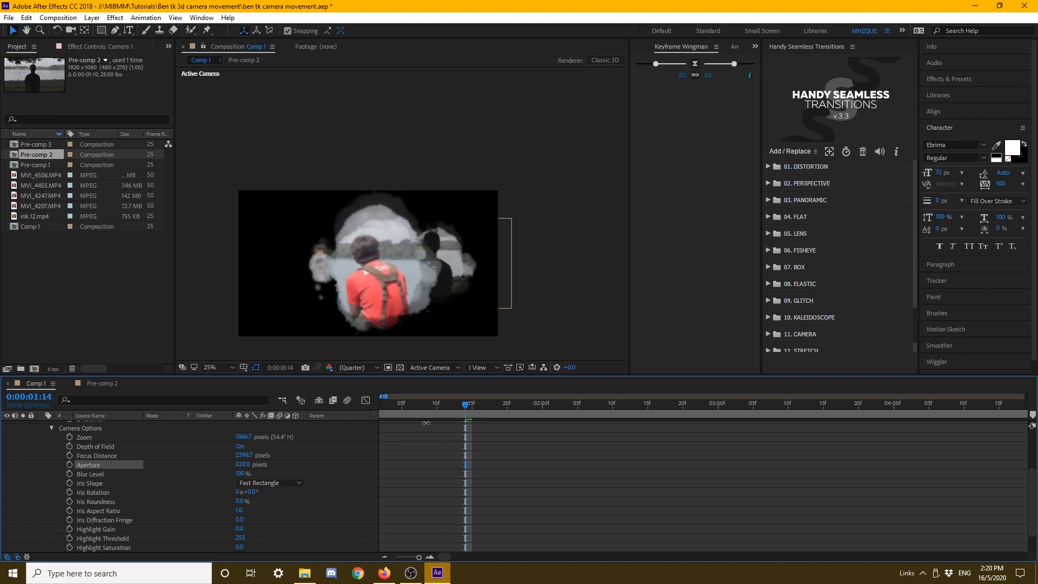
pyautogui.doubleClick(246, 465)
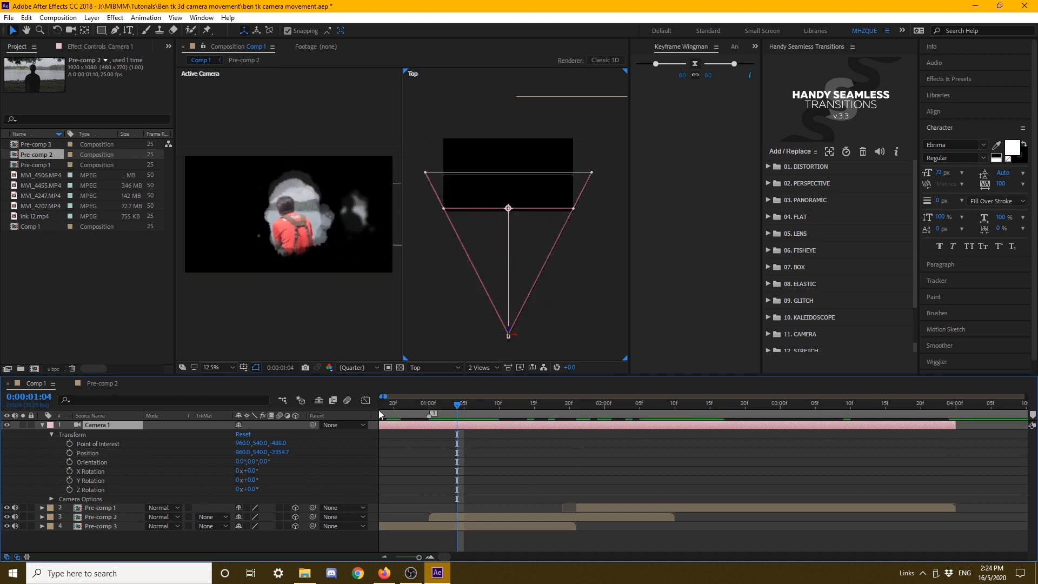
# - Add Null 1 via New > Null Object as a parent for Camera 1
pyautogui.rightClick(331, 368)
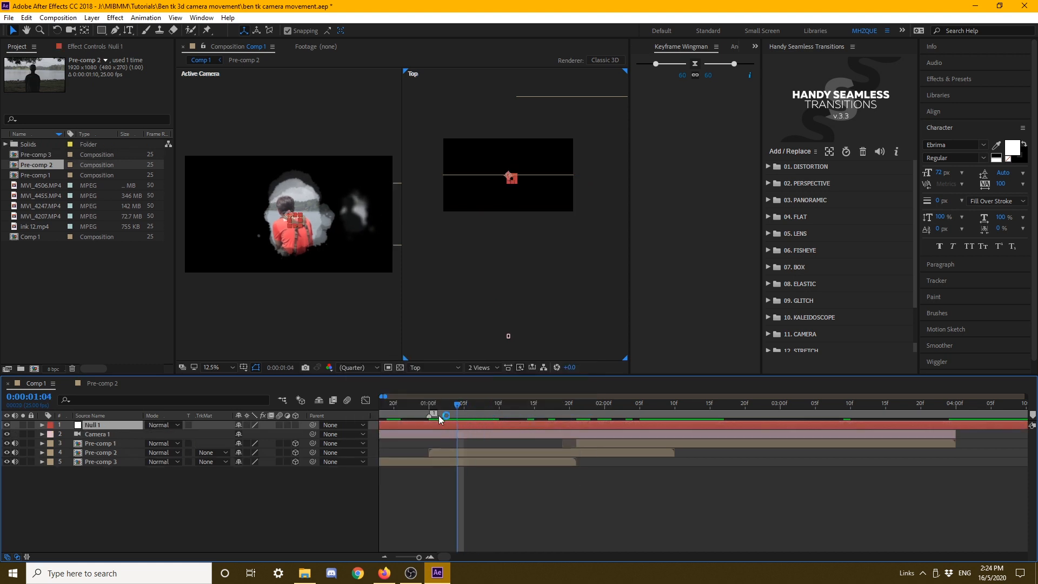
pyautogui.click(575, 403)
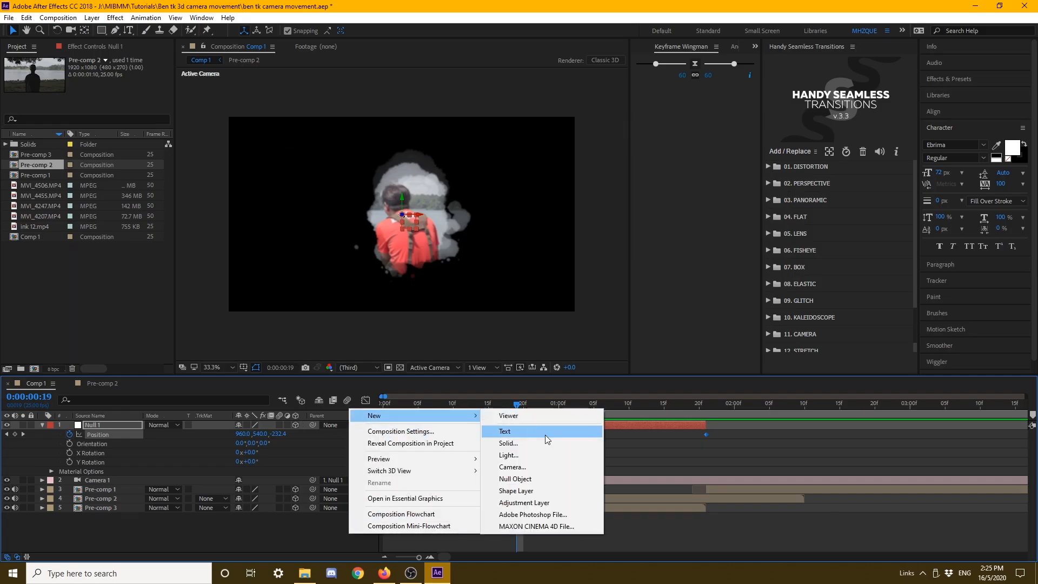
pyautogui.moveTo(509, 443)
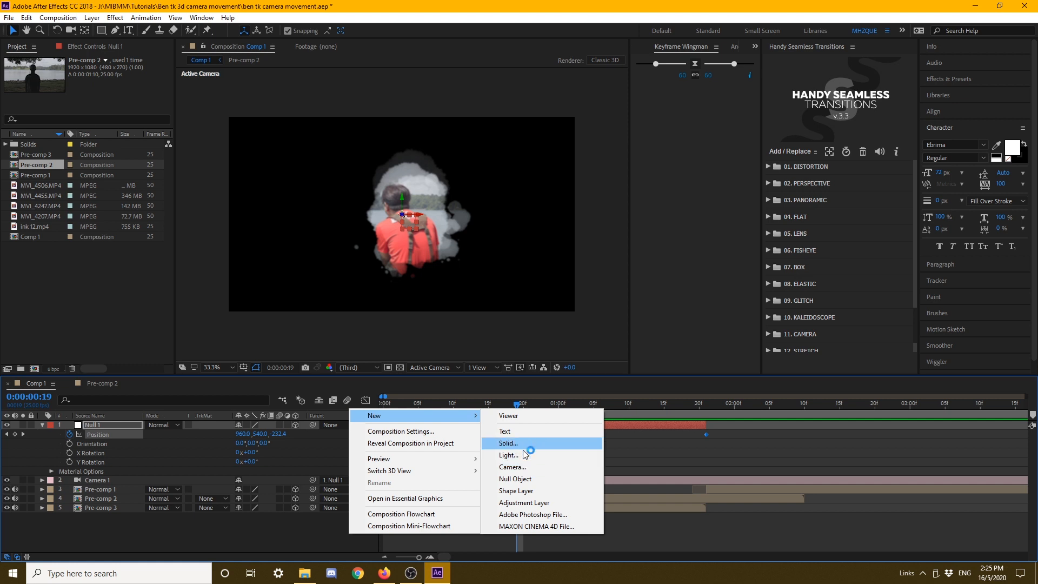
# - Add another null layer to chain above Camera 1
pyautogui.click(515, 479)
pyautogui.write('wiggle(')
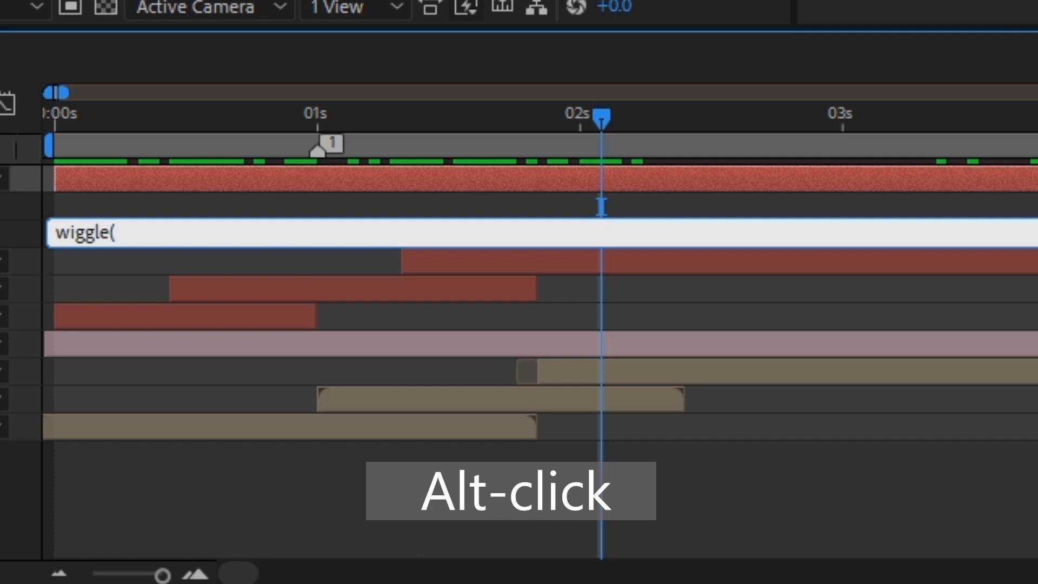
# - Complete the wiggle expression on the shake null's Position as wiggle(20,20)
pyautogui.write('2,20)')
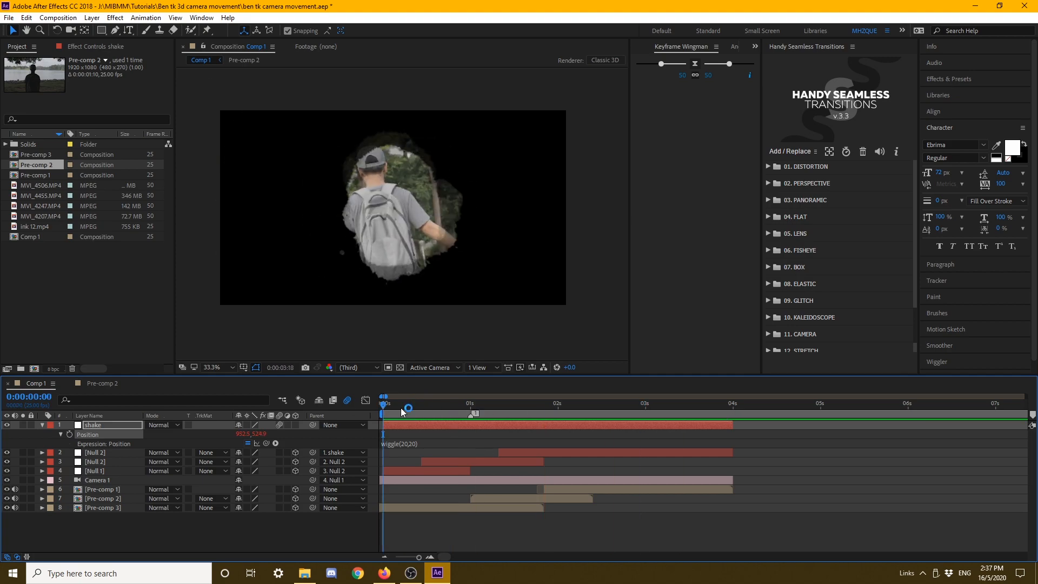
# - Add an adjustment layer and apply CC Force Motion Blur to it
pyautogui.rightClick(358, 408)
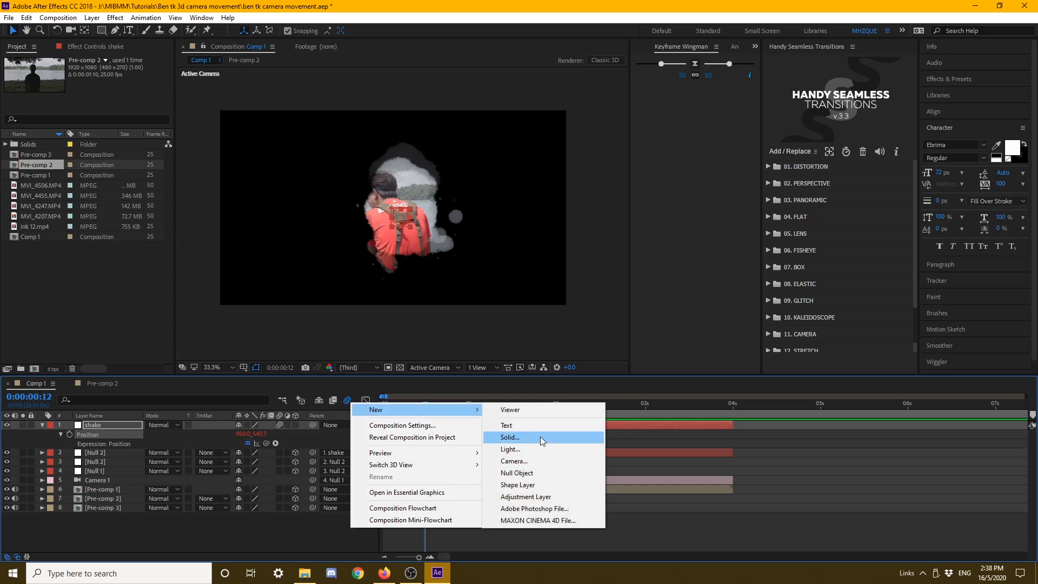
pyautogui.moveTo(524, 449)
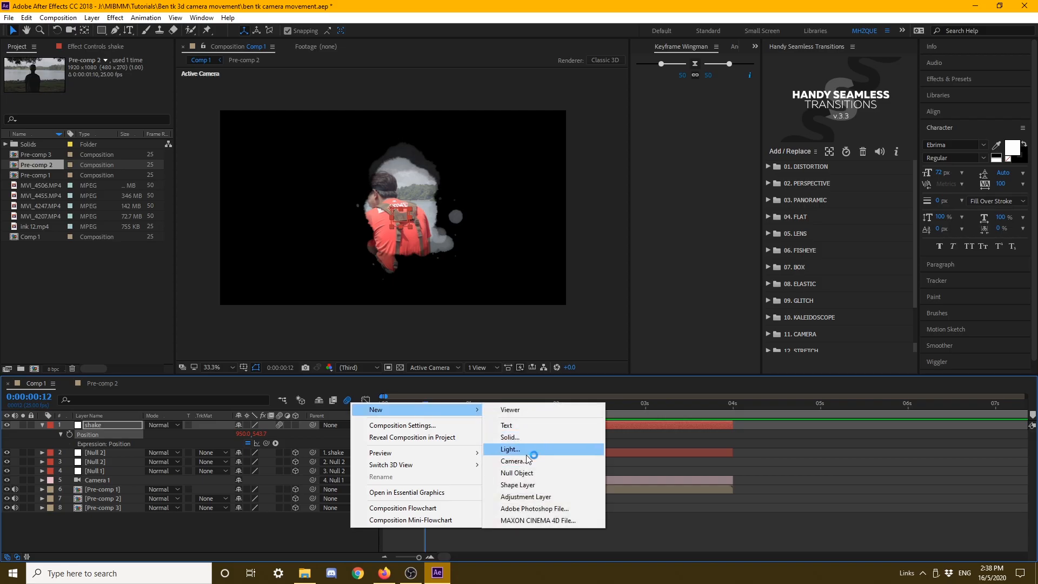
pyautogui.moveTo(525, 497)
pyautogui.write('force')
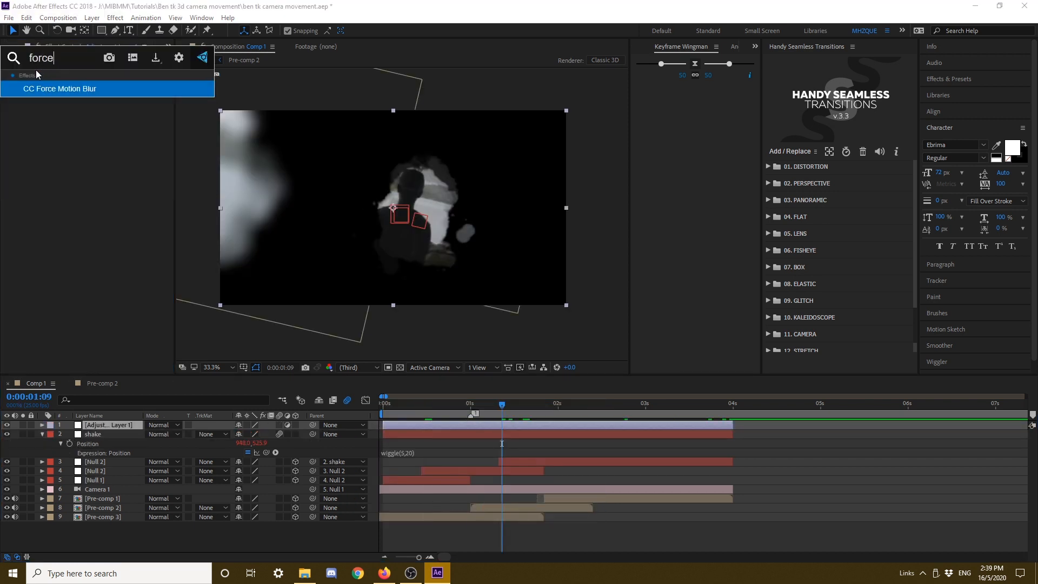
pyautogui.doubleClick(59, 87)
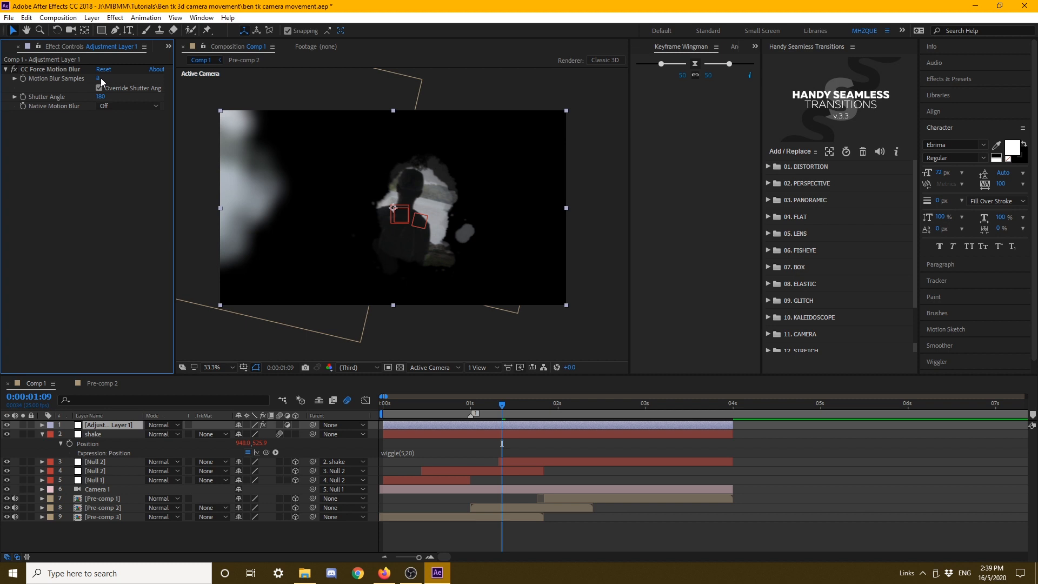